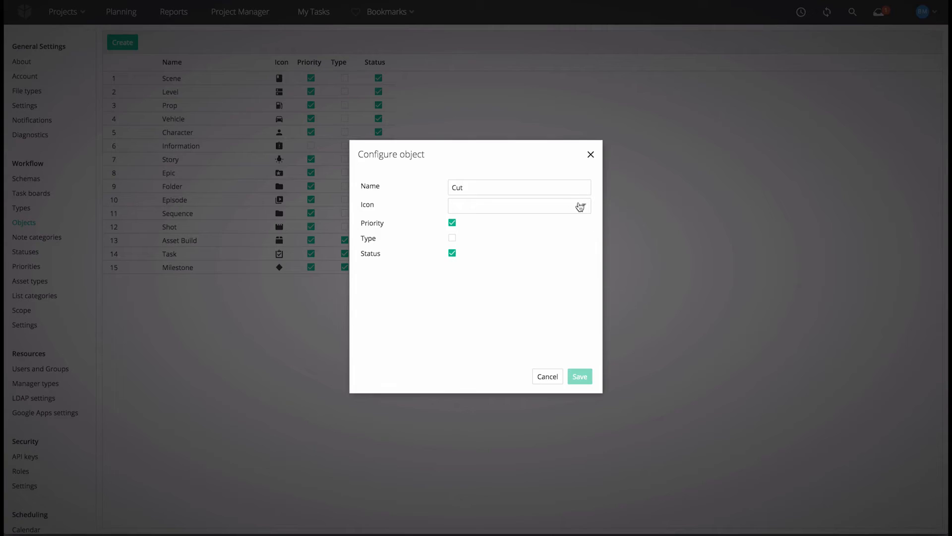
Step: Give the Cut object type the 'Content cut' icon and save it
{"action": "left_click", "coordinate": [517, 206]}
{"action": "type", "text": "Content cut"}
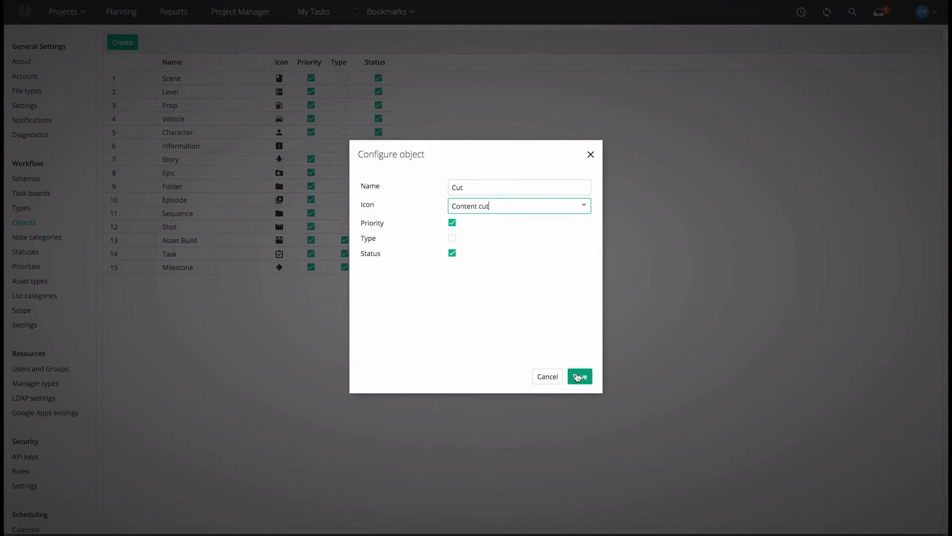
{"action": "left_click", "coordinate": [578, 376]}
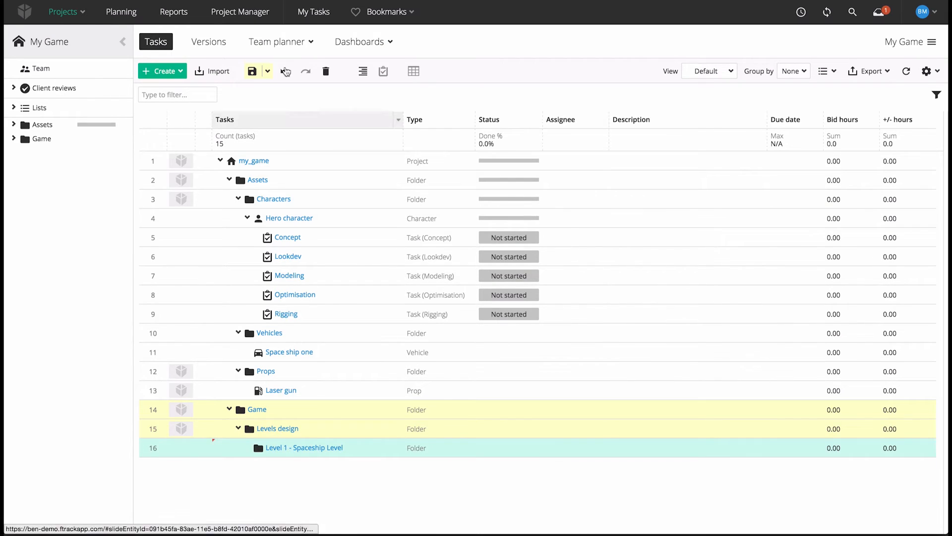
Step: Create a 'Game play done' status corresponding to In Progress
{"action": "right_click", "coordinate": [288, 217]}
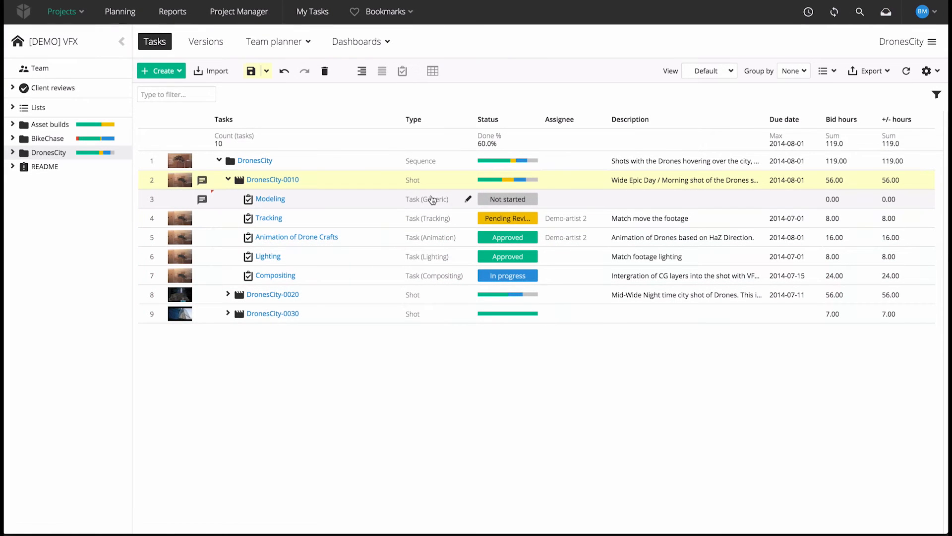
{"action": "type", "text": "Game play done"}
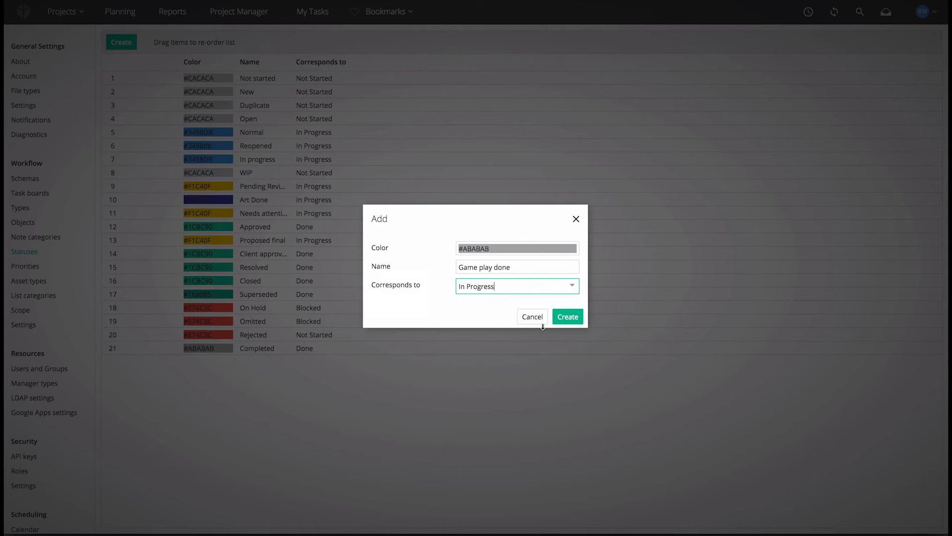
{"action": "left_click", "coordinate": [120, 10]}
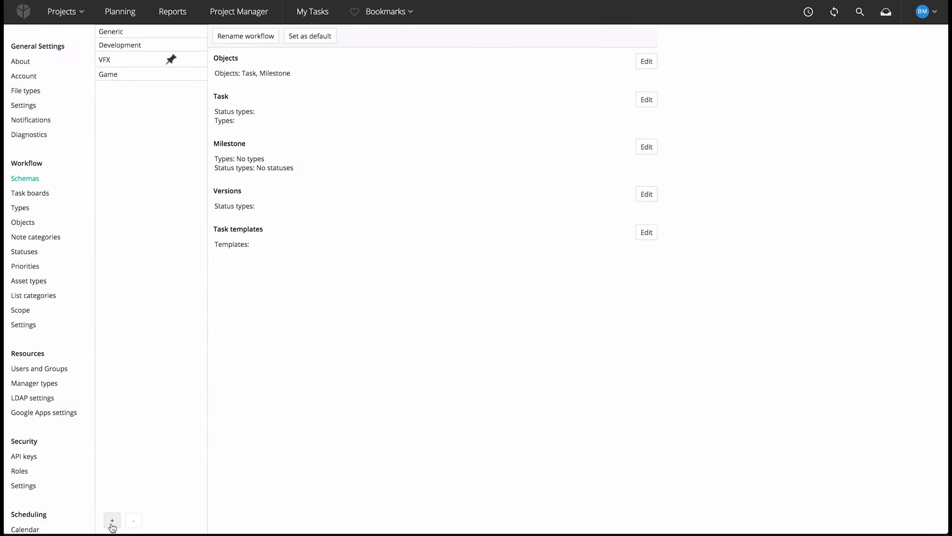
Step: Create a new workflow schema named 'Arch Viz'
{"action": "left_click", "coordinate": [112, 521]}
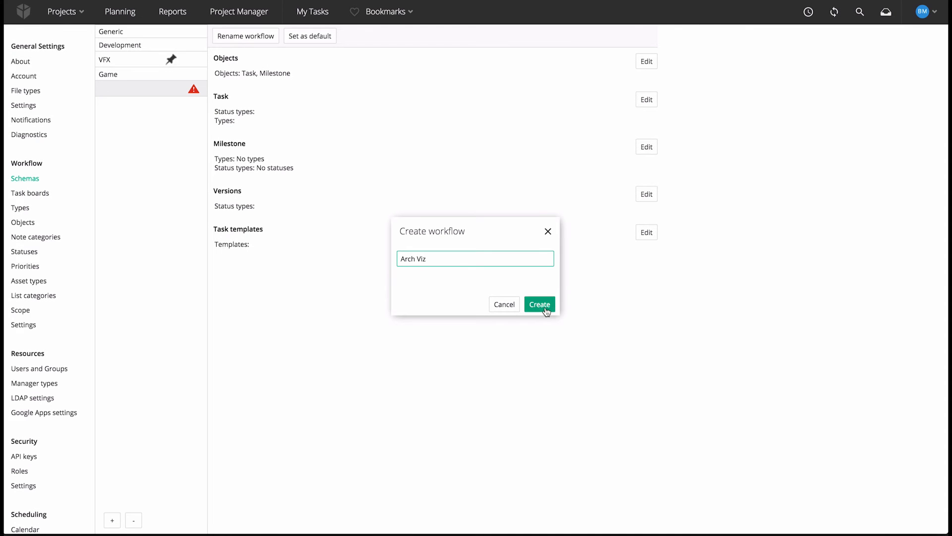
{"action": "left_click", "coordinate": [538, 304]}
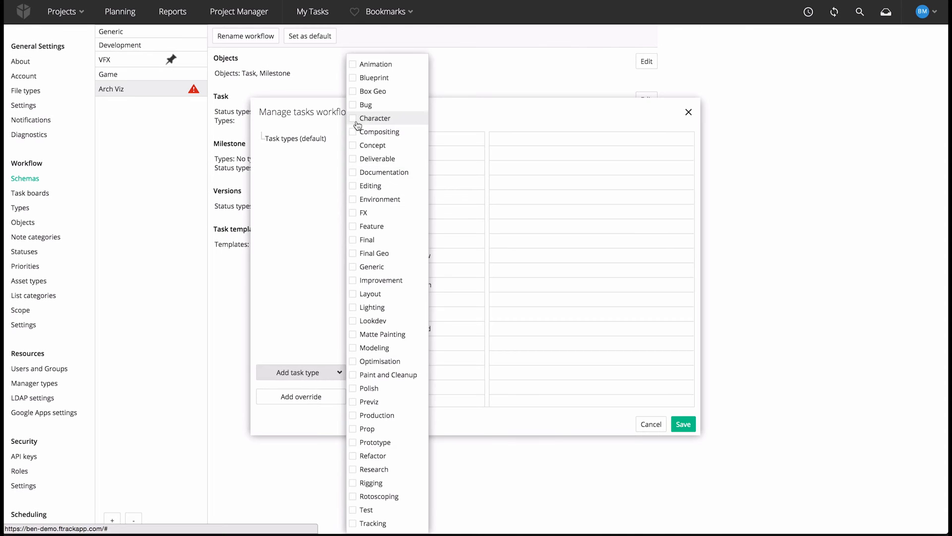